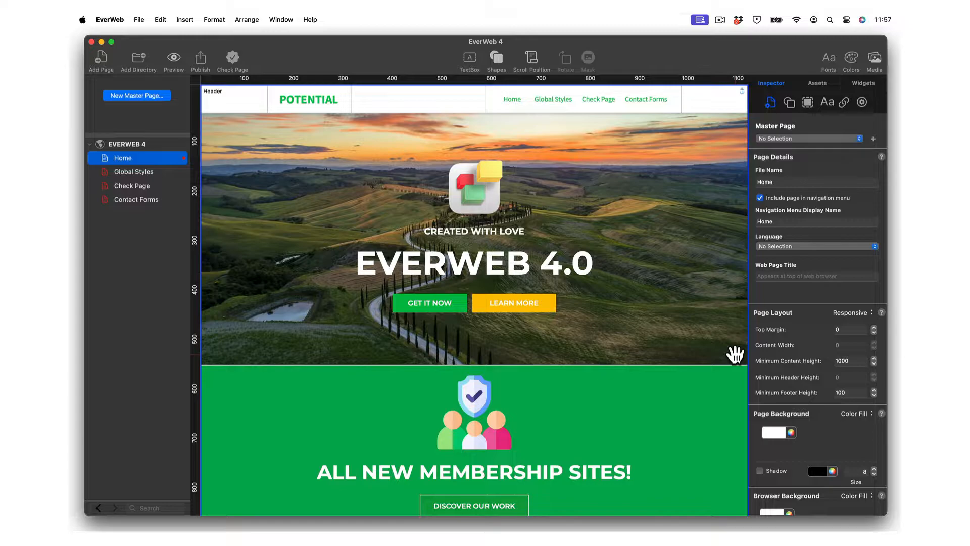
Add the Membership Login Form widget from the Membership Sites widgets to the MS Login page
{"action": "scroll", "scroll_direction": "down", "scroll_amount": 3}
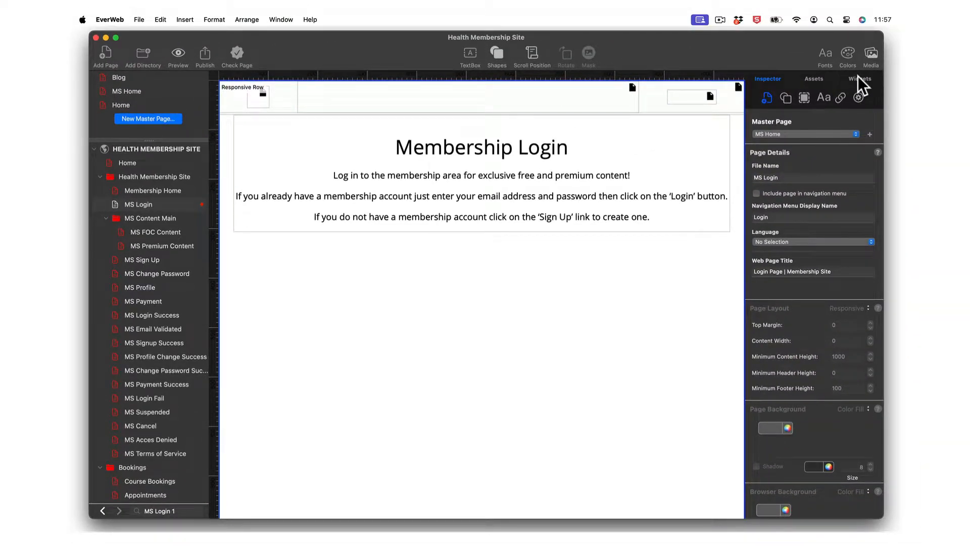
{"action": "left_click", "coordinate": [859, 79]}
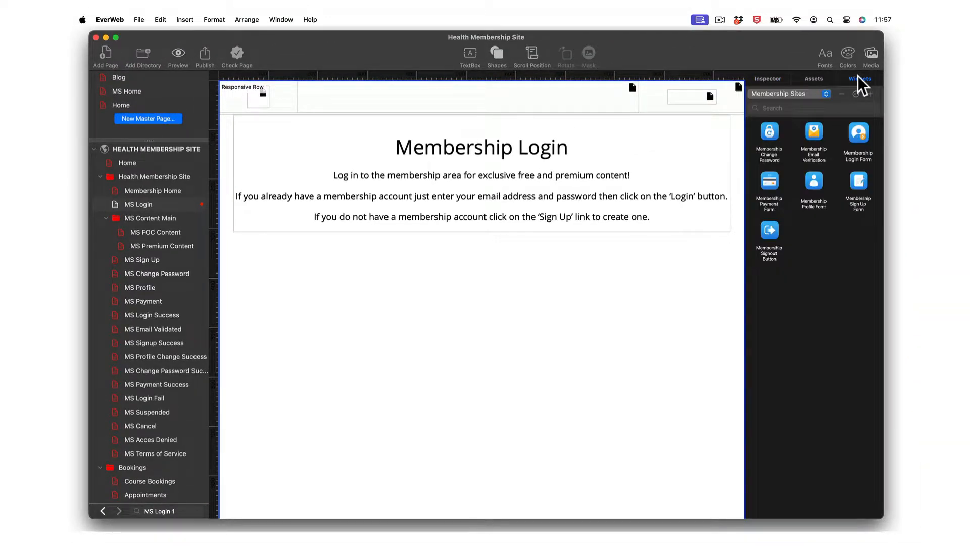
{"action": "mouse_move", "coordinate": [858, 132]}
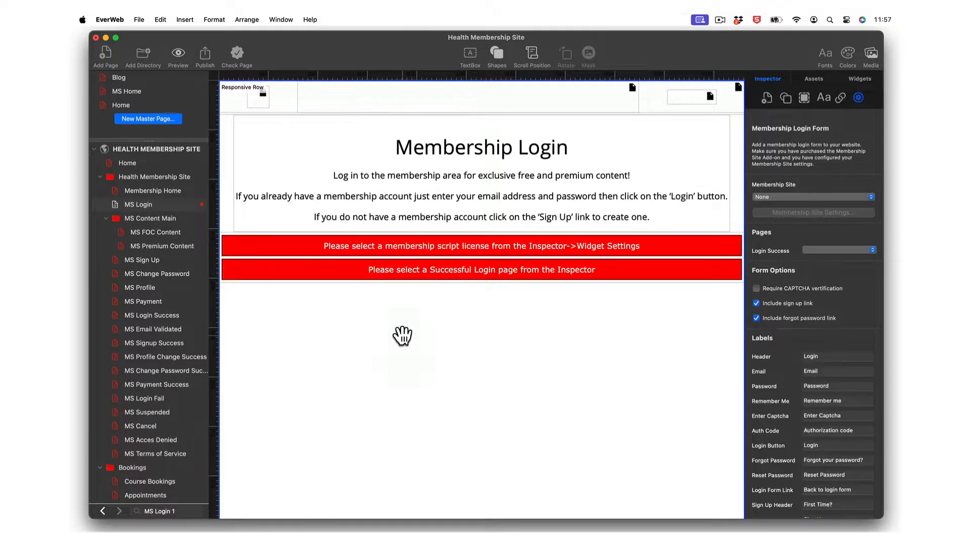
{"action": "left_click", "coordinate": [812, 196]}
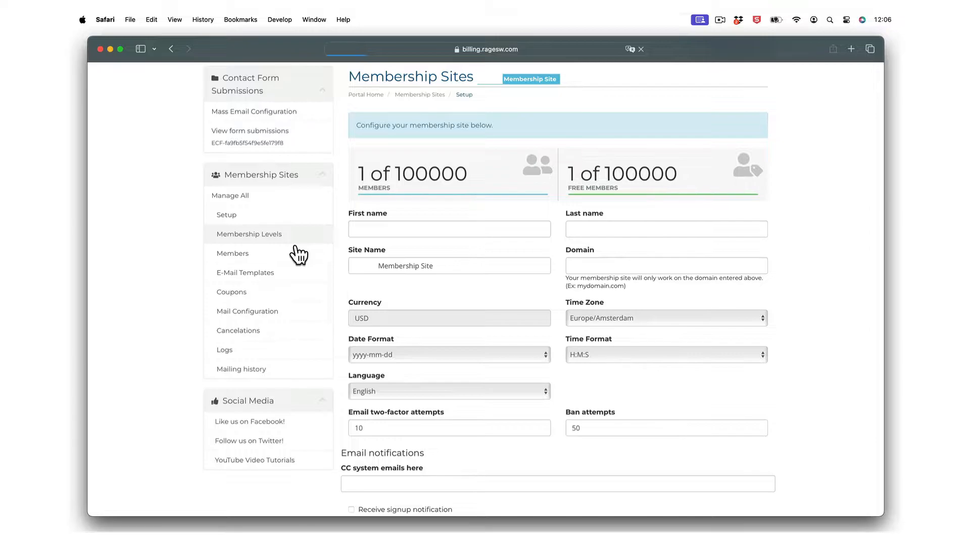
Browse the client area's Members, Membership Levels (Free, Gold, Monthly Sample) and Coupons pages
{"action": "left_click", "coordinate": [232, 253]}
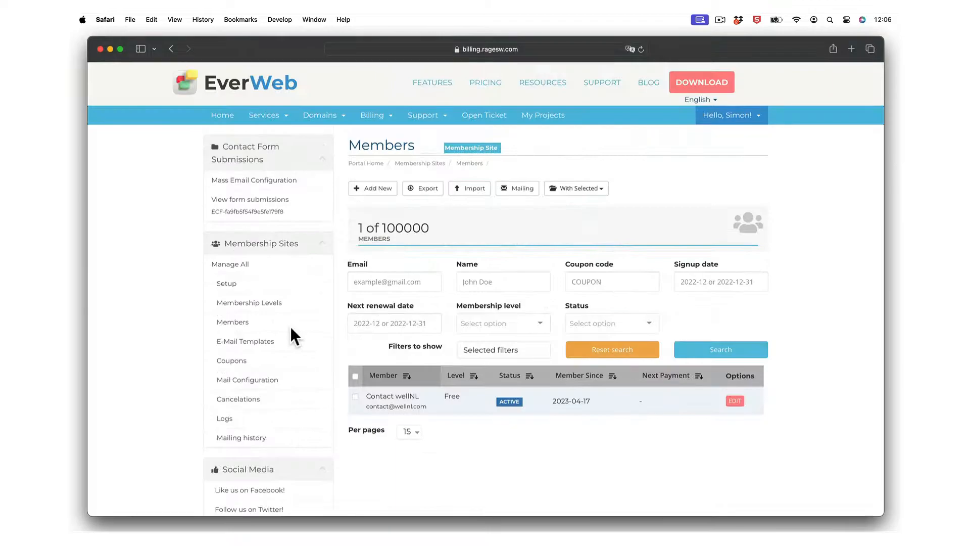
{"action": "left_click", "coordinate": [249, 302]}
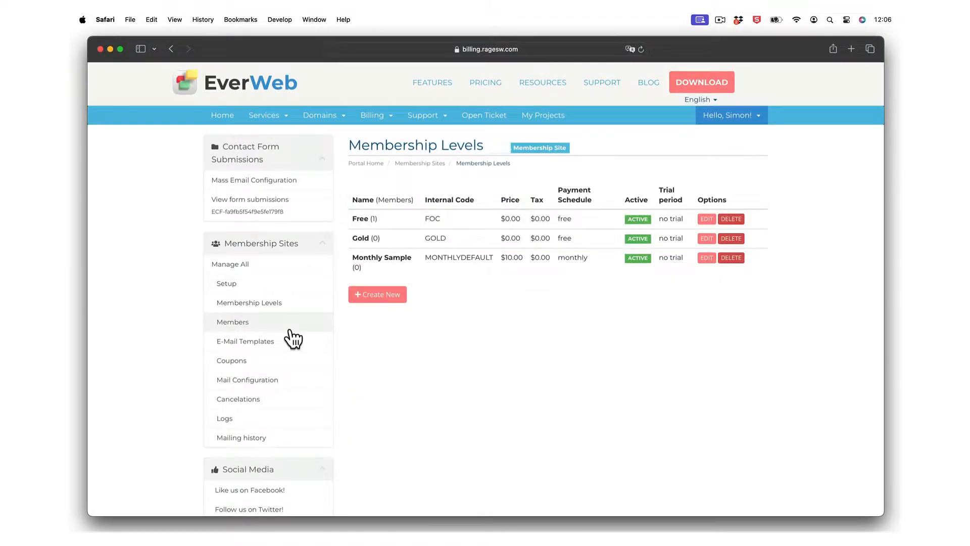
{"action": "left_click", "coordinate": [231, 360]}
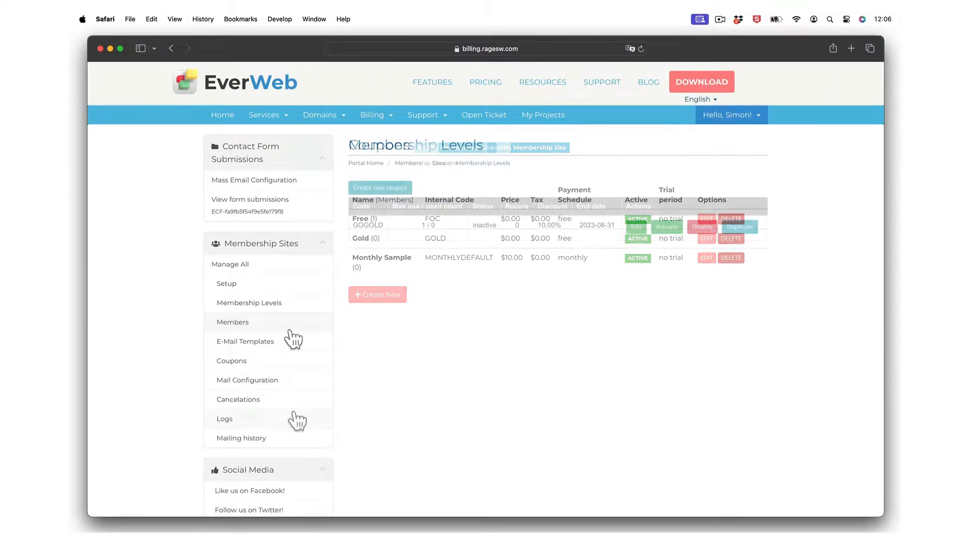
{"action": "left_click", "coordinate": [236, 341]}
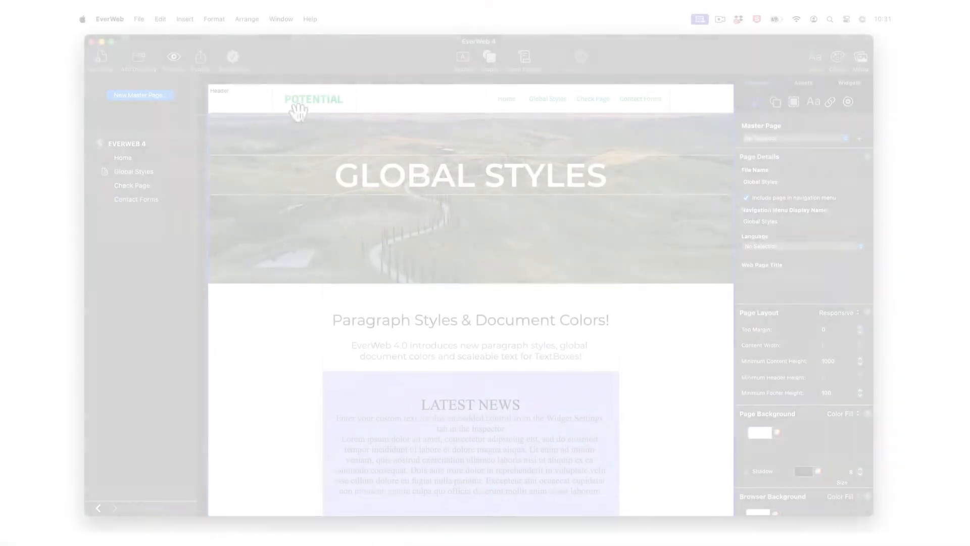
Review the Format > Default Styles settings, paragraph styles and document colors, then save them
{"action": "left_click", "coordinate": [213, 20]}
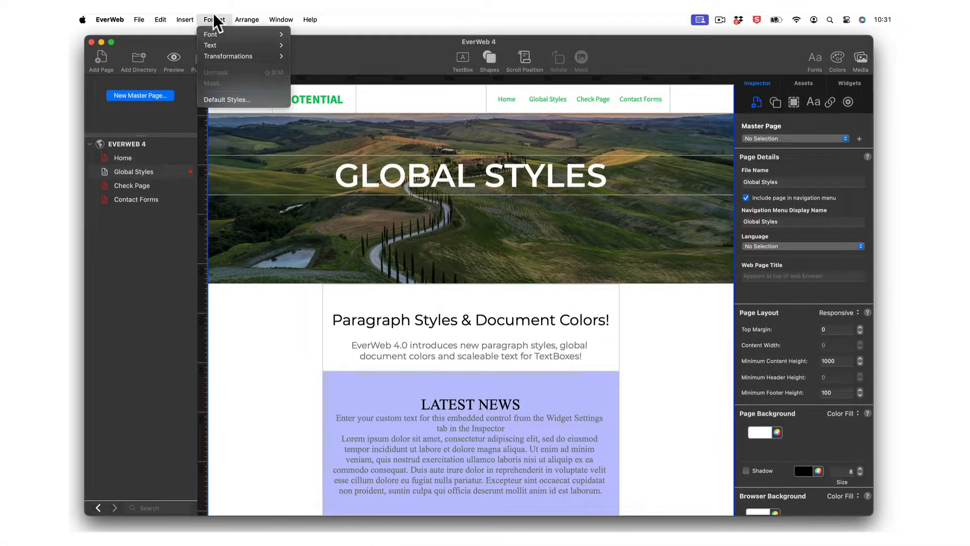
{"action": "left_click", "coordinate": [228, 100]}
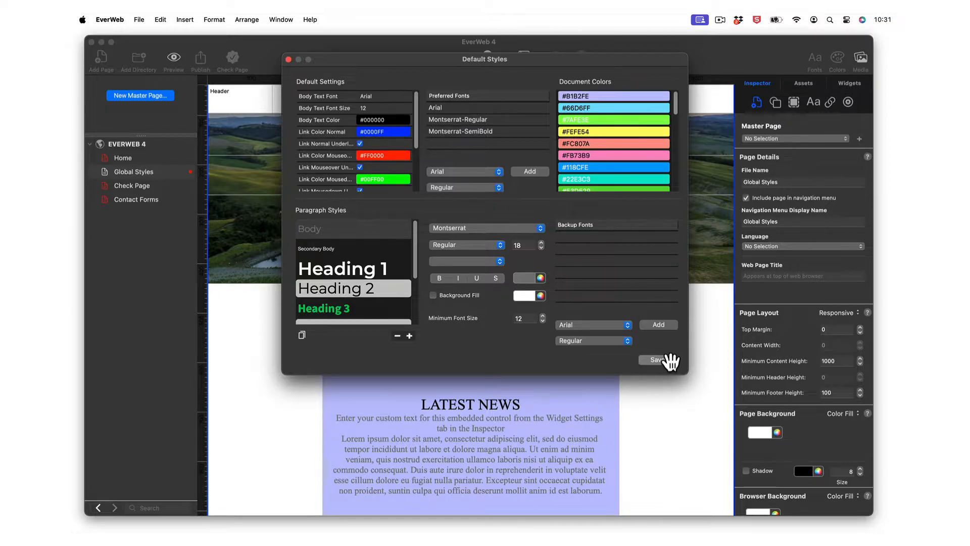
{"action": "left_click", "coordinate": [655, 360]}
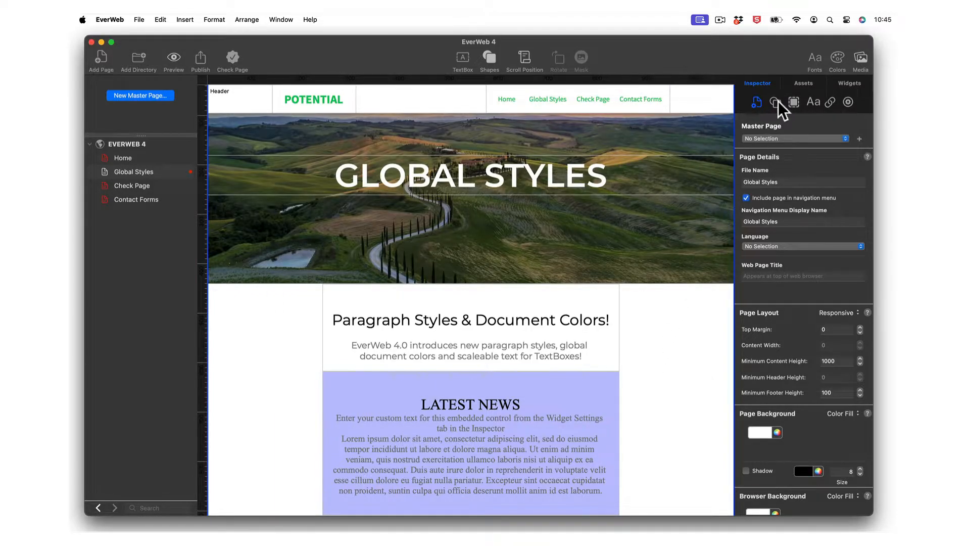
Apply the Heading 2 style to the Latest News heading and Body to its text via the Text inspector
{"action": "left_click", "coordinate": [812, 102]}
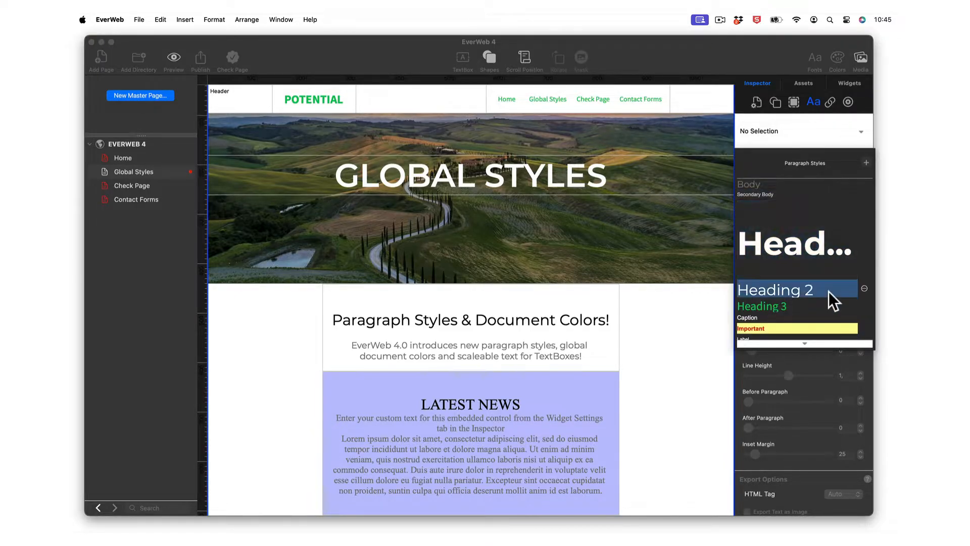
{"action": "mouse_move", "coordinate": [503, 426]}
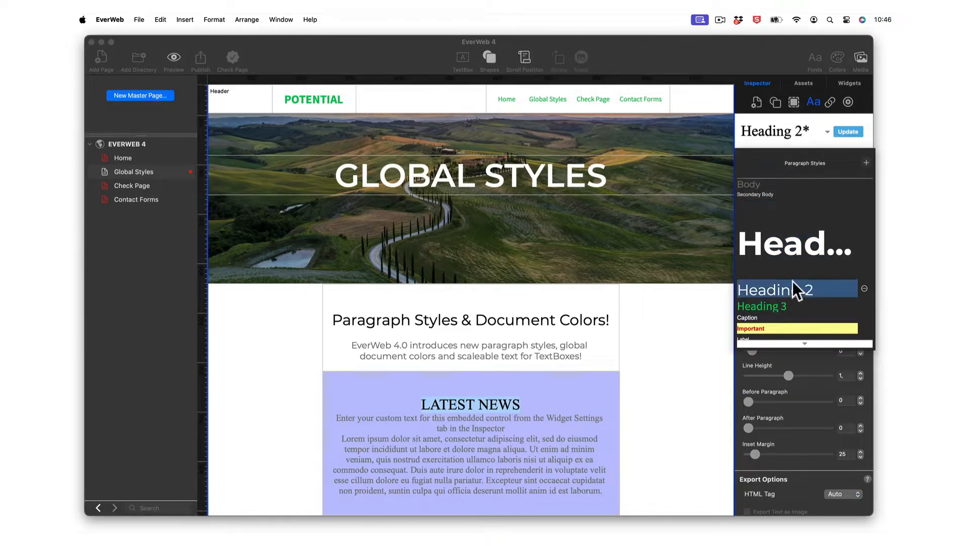
{"action": "left_click", "coordinate": [774, 290]}
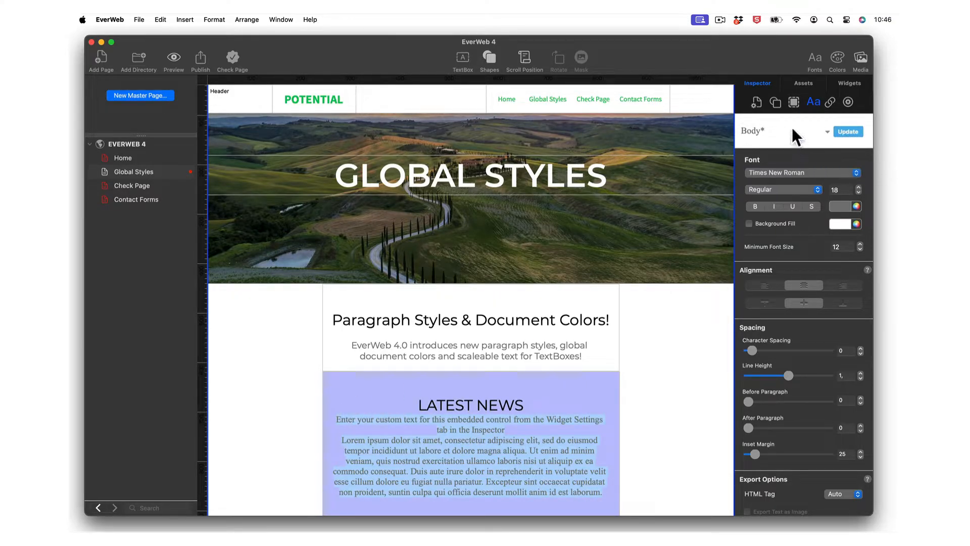
{"action": "left_click", "coordinate": [802, 173]}
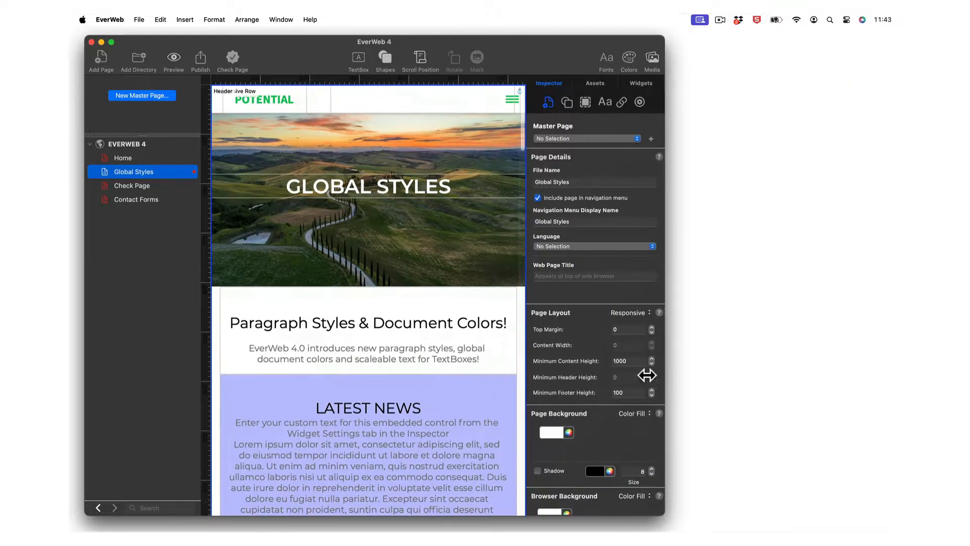
{"action": "left_click", "coordinate": [122, 158]}
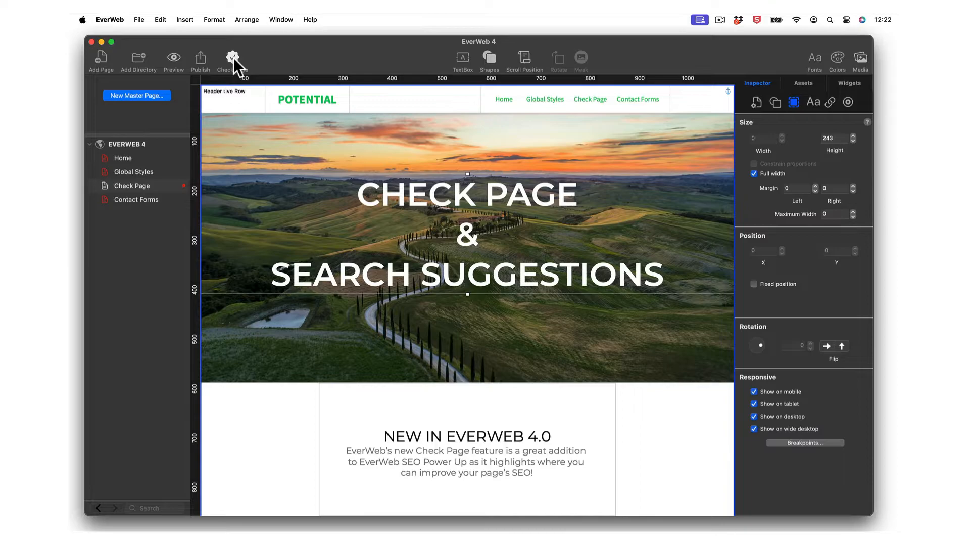
Run Check Page SEO and show the targeted-keywords suggestion's step-by-step tip
{"action": "left_click", "coordinate": [233, 57]}
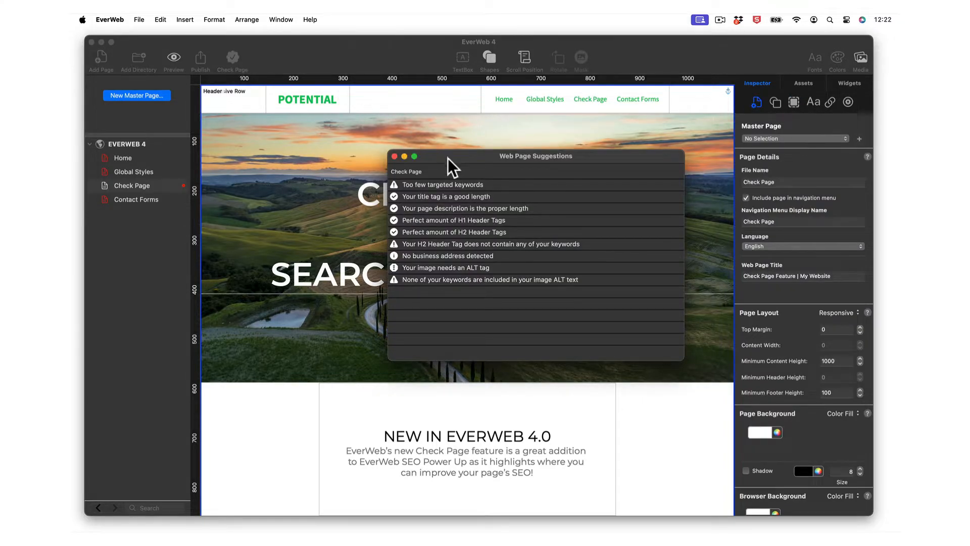
{"action": "mouse_move", "coordinate": [517, 204]}
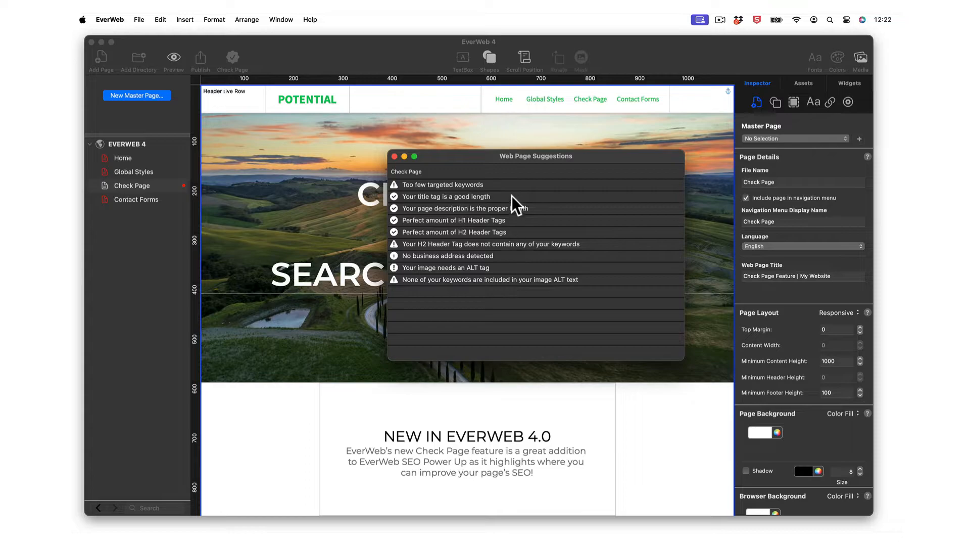
{"action": "left_click", "coordinate": [445, 184]}
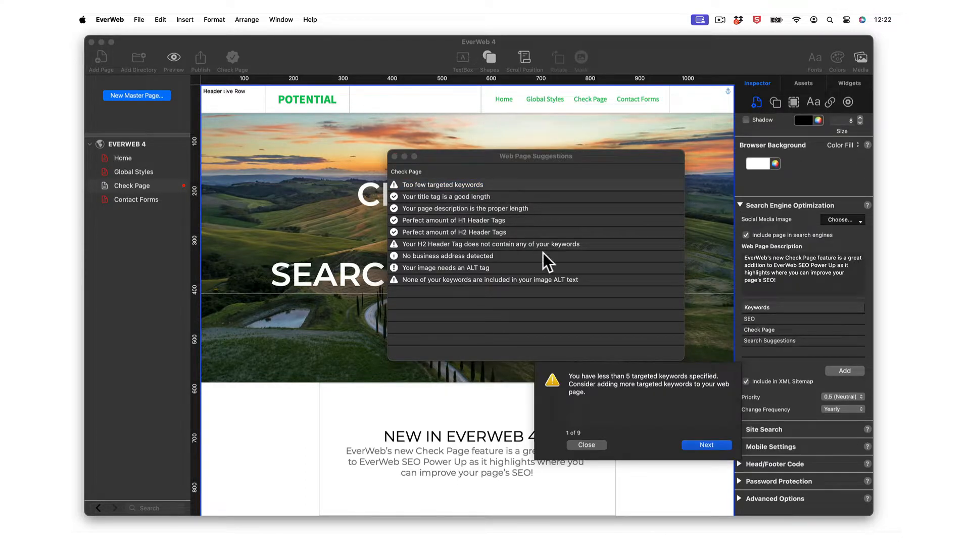
{"action": "mouse_move", "coordinate": [592, 412]}
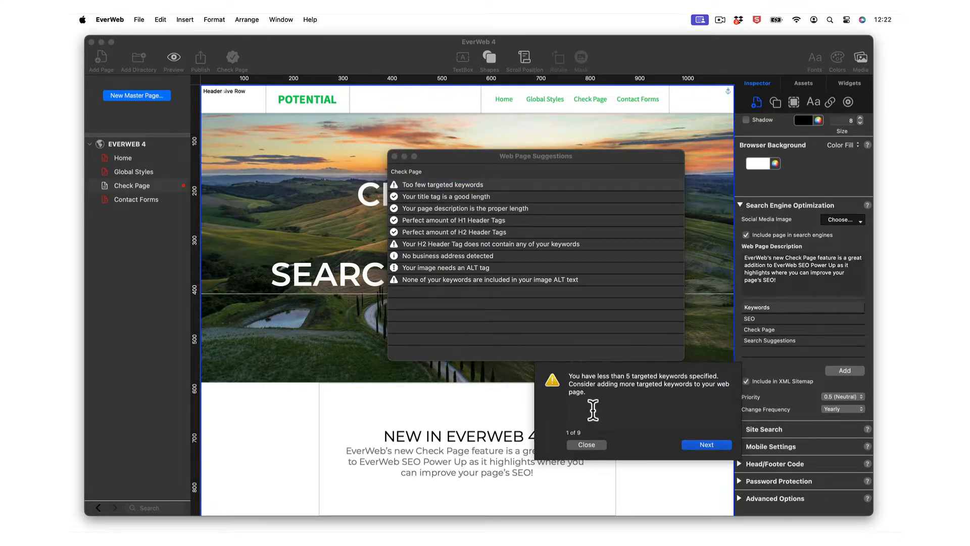
{"action": "mouse_move", "coordinate": [831, 341]}
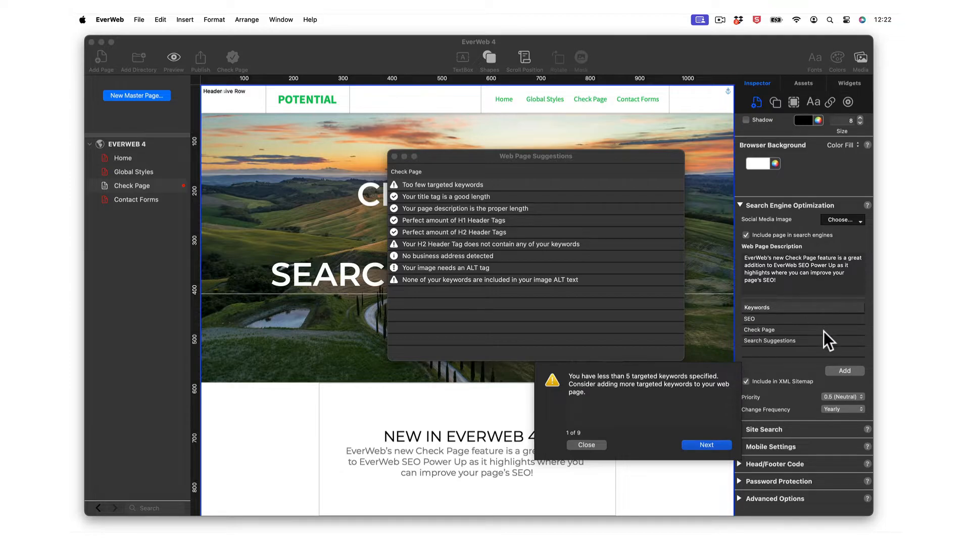
{"action": "mouse_move", "coordinate": [755, 377]}
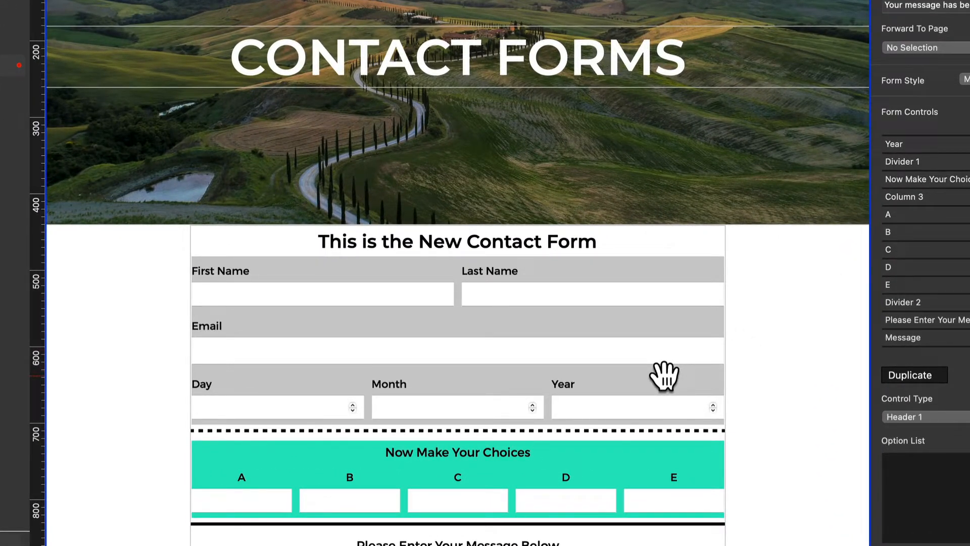
Inspect the Divider 1 and five-column Column 3 controls of the new contact form
{"action": "scroll", "scroll_direction": "down", "scroll_amount": 3}
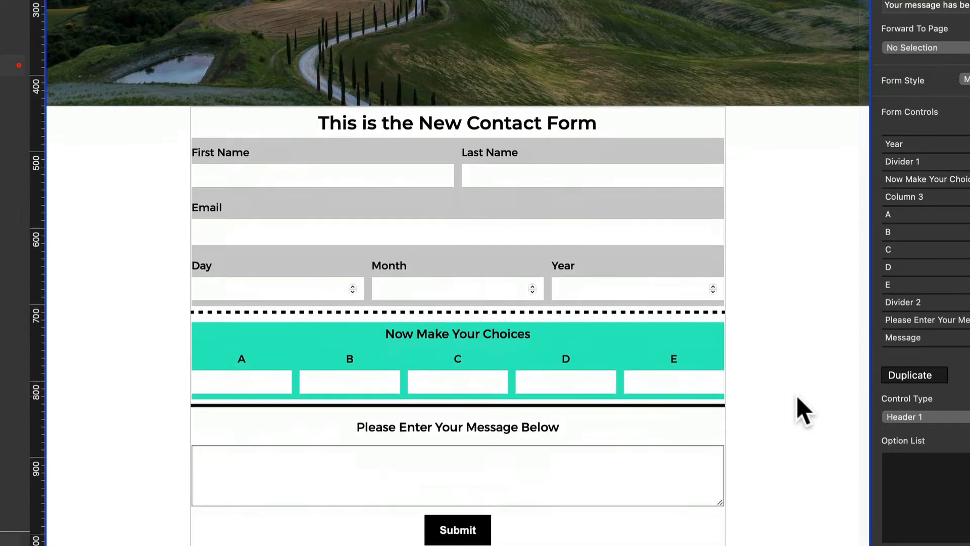
{"action": "scroll", "scroll_direction": "down", "scroll_amount": 3}
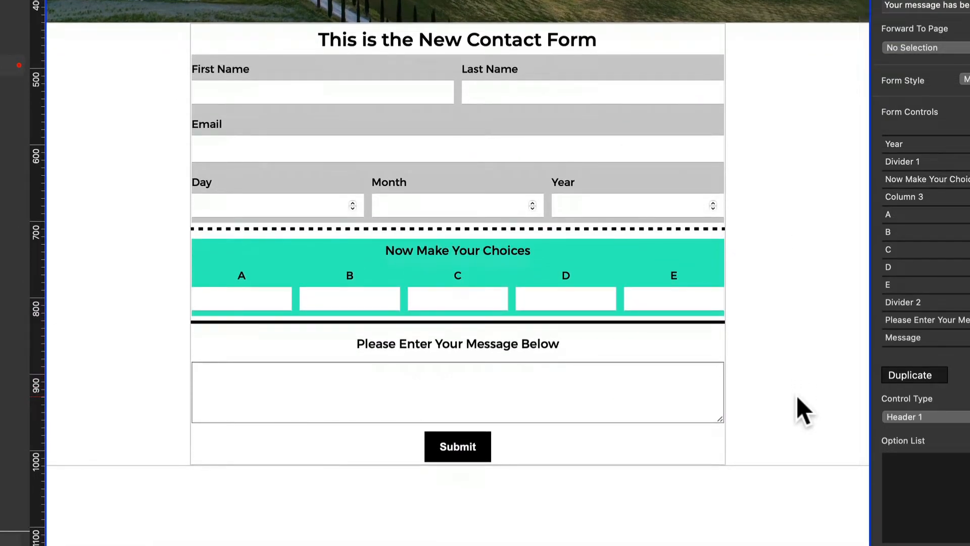
{"action": "left_click", "coordinate": [922, 161]}
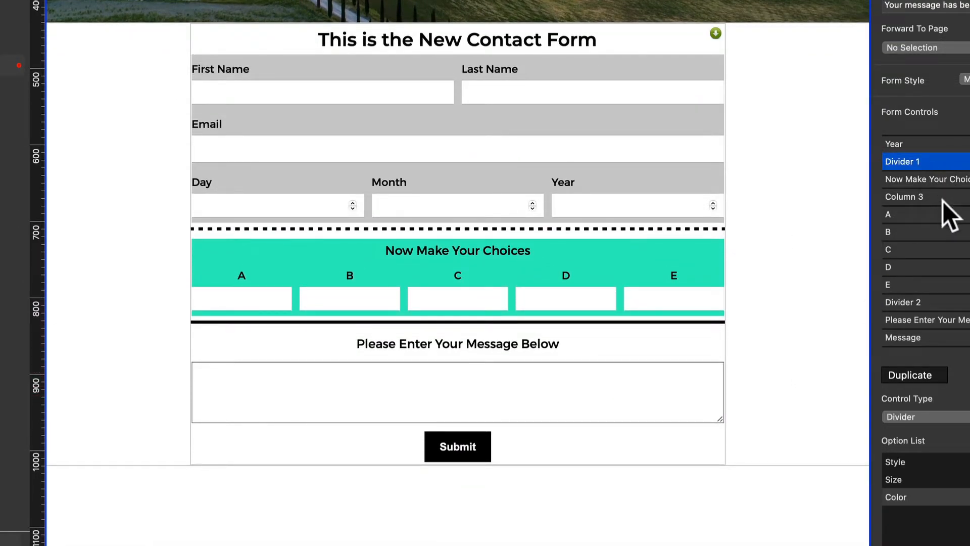
{"action": "left_click", "coordinate": [906, 197]}
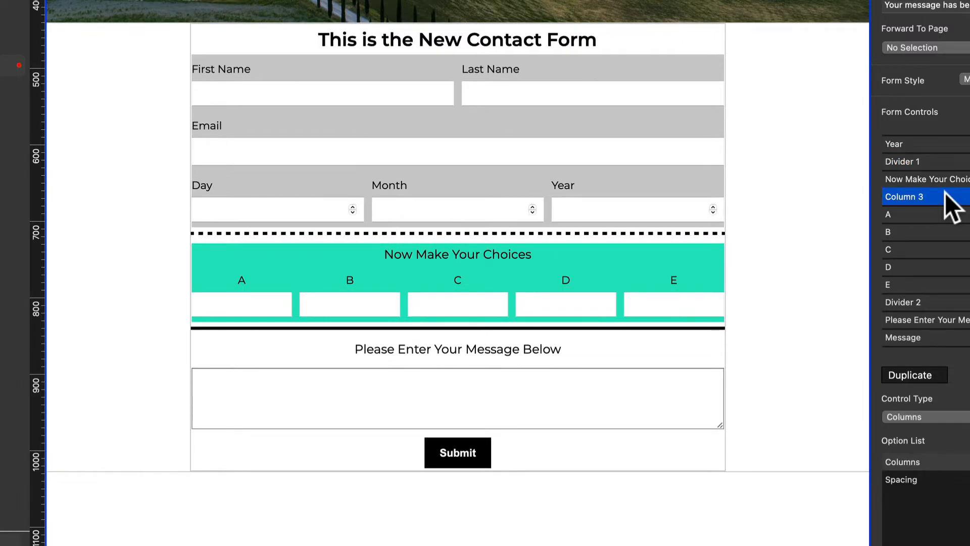